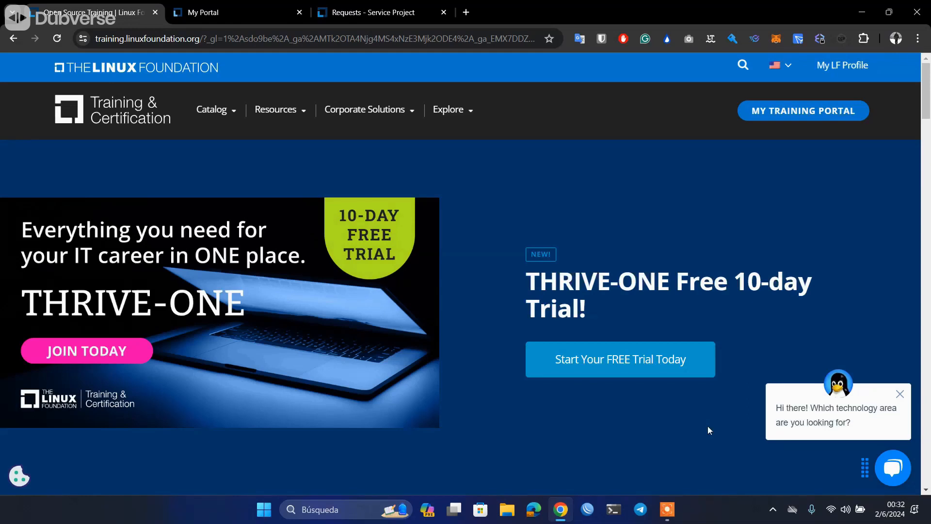
{"action": "mouse_move", "coordinate": [611, 166]}
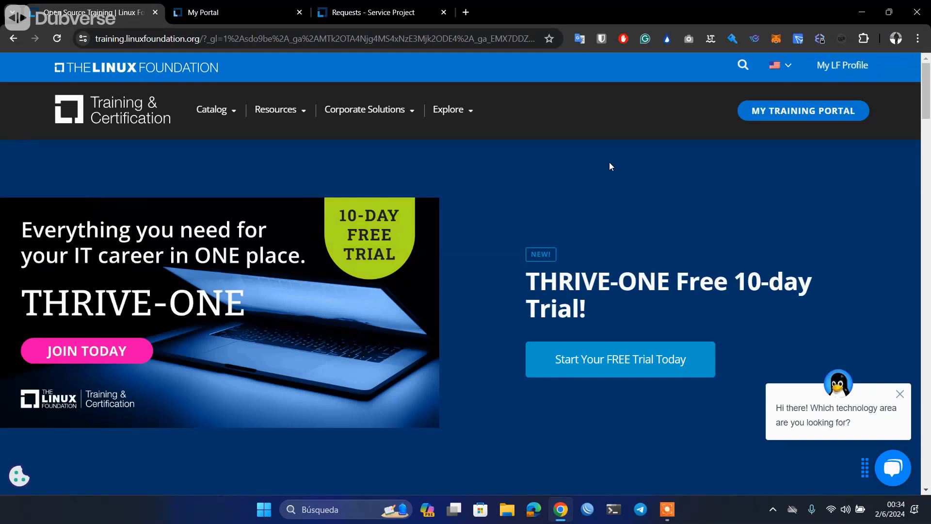
Resume the KCNA exam from My Portal to view its Exam Preparation Checklist.
{"action": "left_click", "coordinate": [235, 12]}
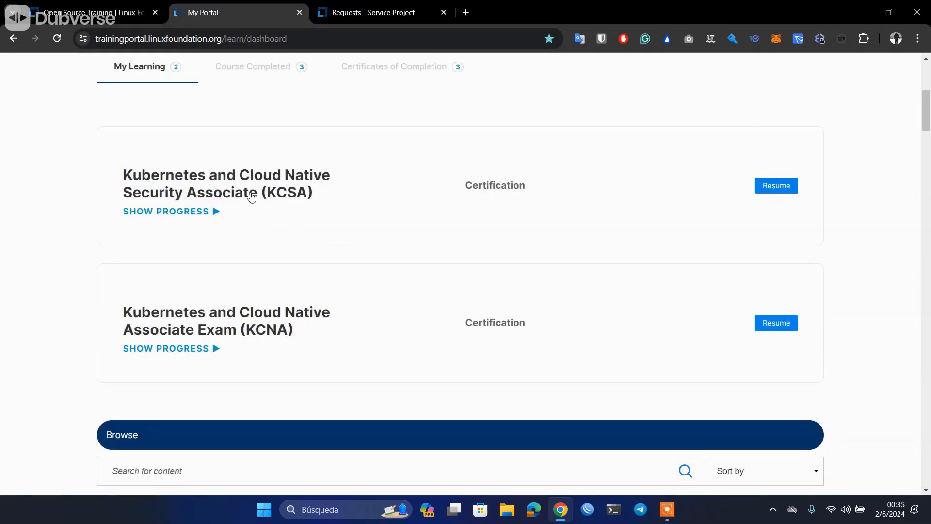
{"action": "mouse_move", "coordinate": [222, 347]}
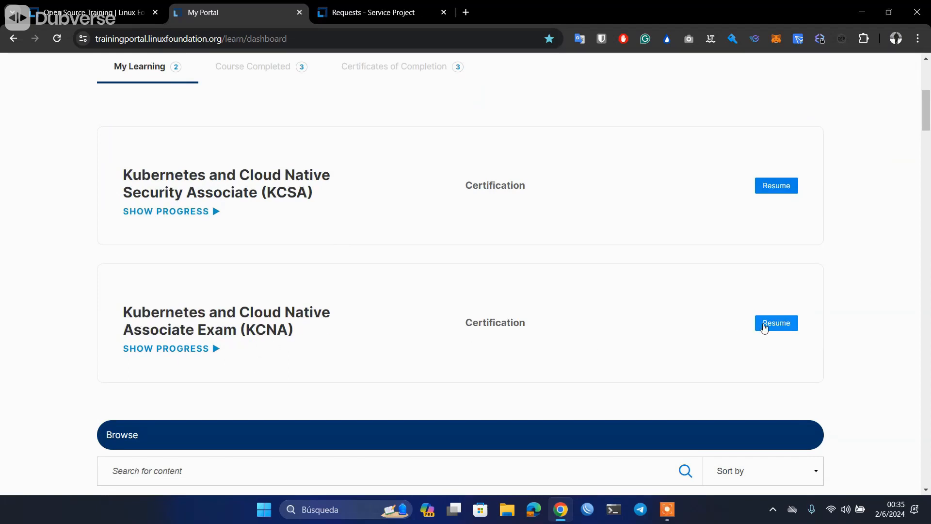
{"action": "left_click", "coordinate": [776, 323]}
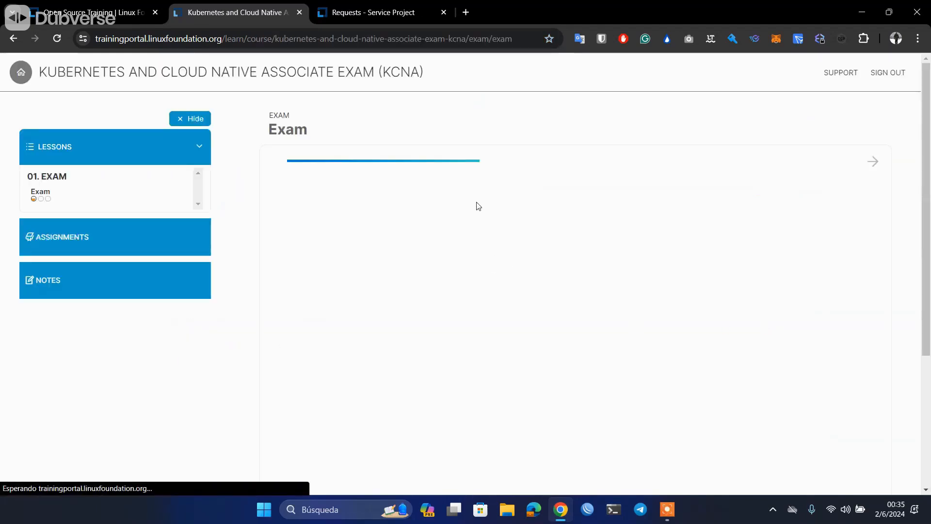
{"action": "left_click", "coordinate": [190, 118]}
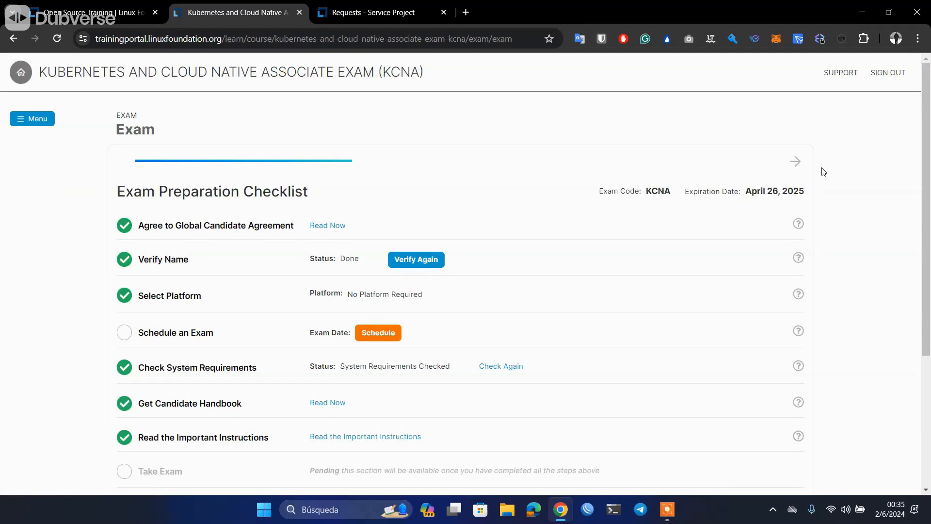
{"action": "mouse_move", "coordinate": [503, 319]}
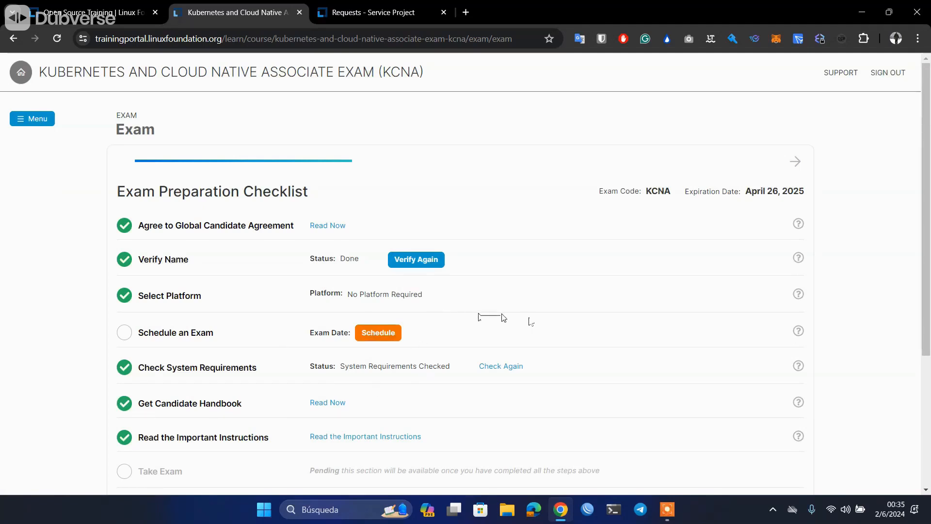
{"action": "mouse_move", "coordinate": [752, 194]}
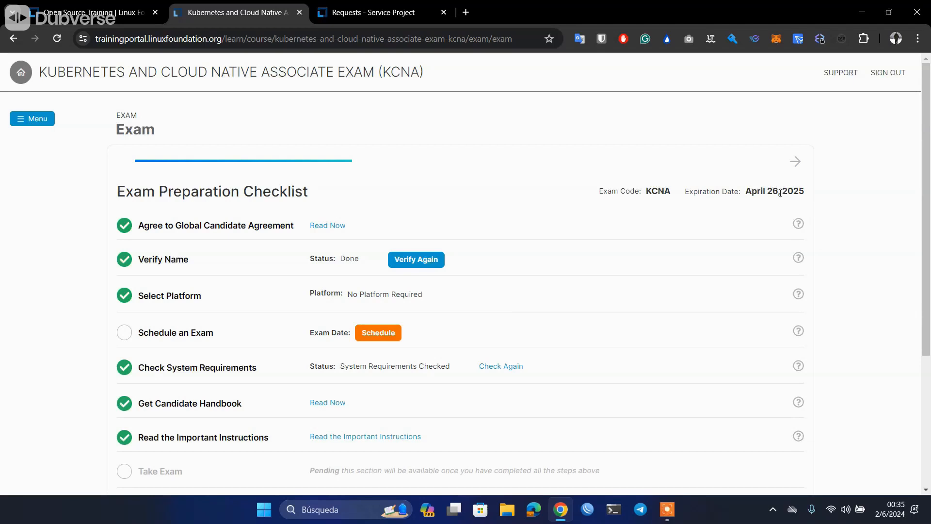
{"action": "mouse_move", "coordinate": [826, 188]}
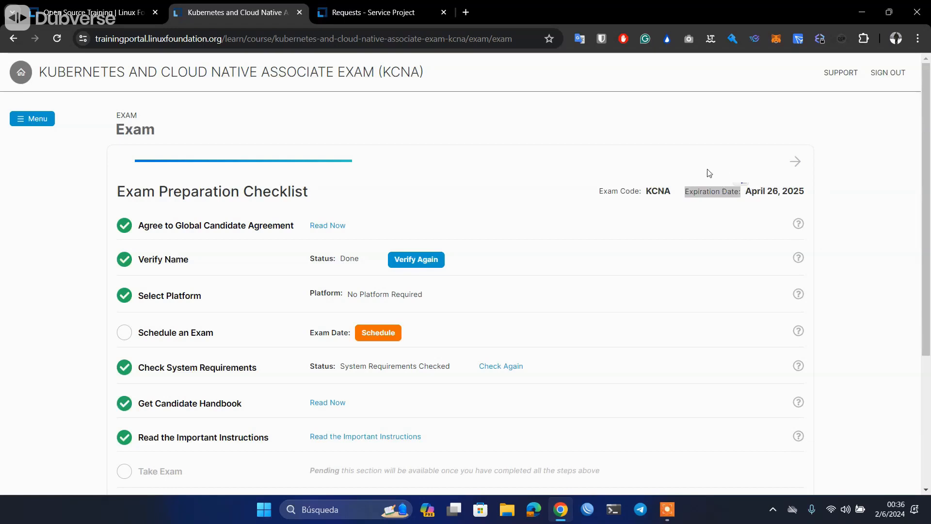
Filter My Requests by Any status to reveal the closed CKS and CKA extension requests.
{"action": "left_click", "coordinate": [383, 12]}
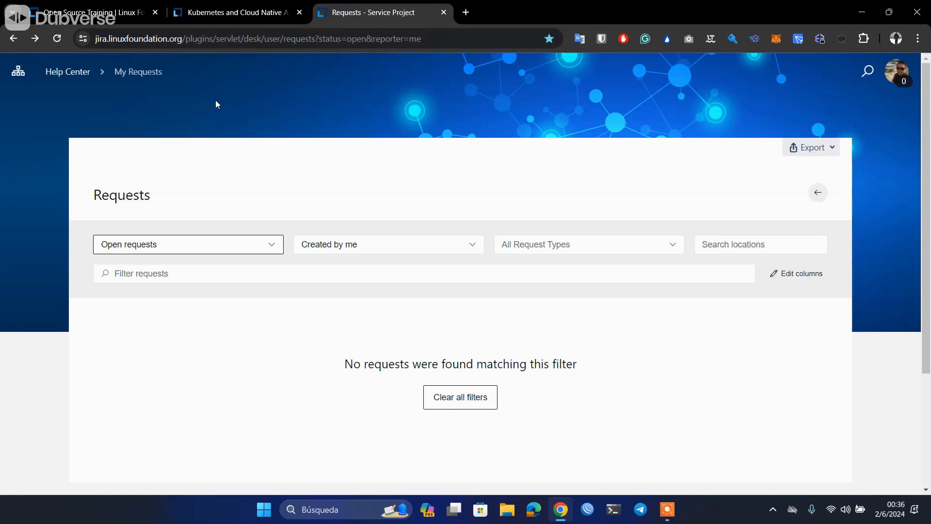
{"action": "mouse_move", "coordinate": [447, 372]}
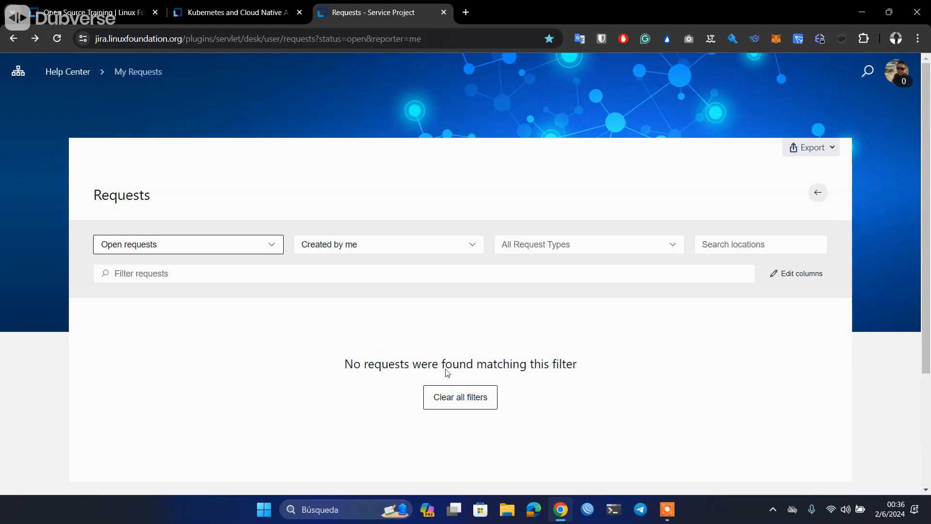
{"action": "left_click", "coordinate": [187, 244]}
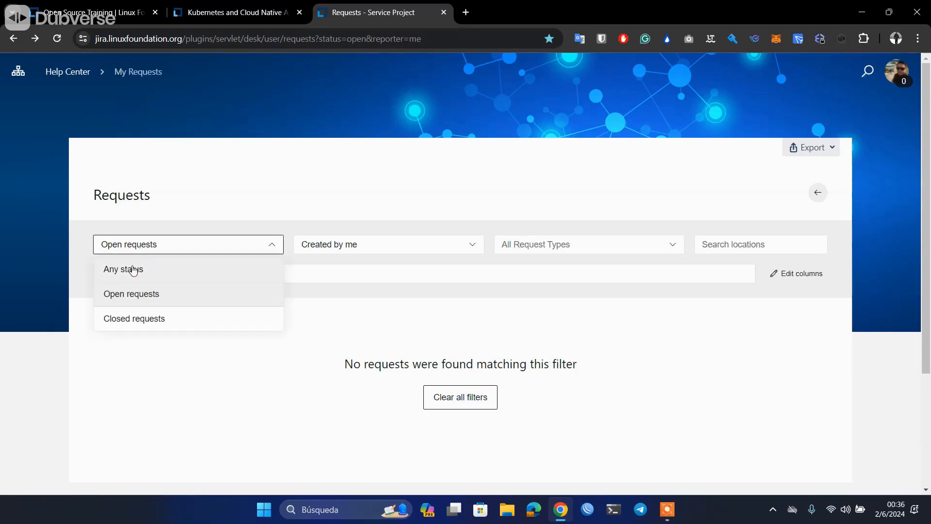
{"action": "left_click", "coordinate": [123, 269]}
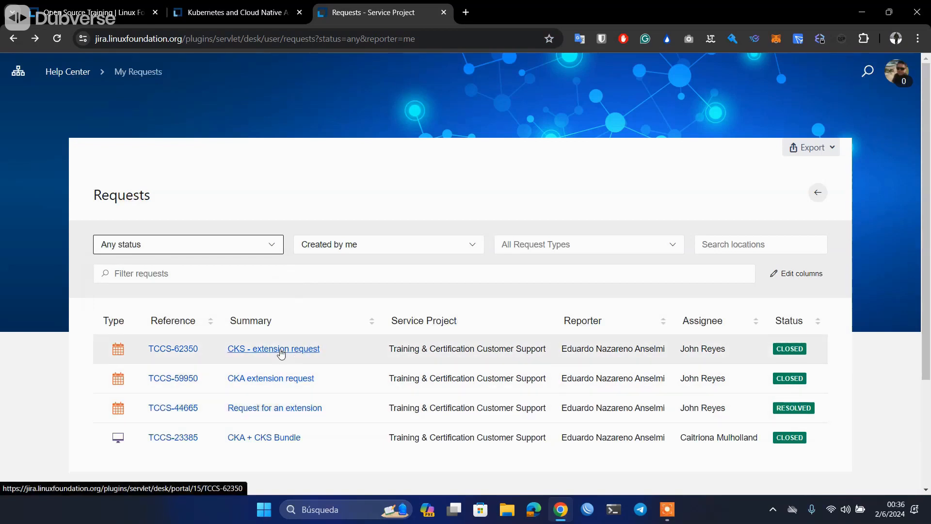
{"action": "mouse_move", "coordinate": [39, 346]}
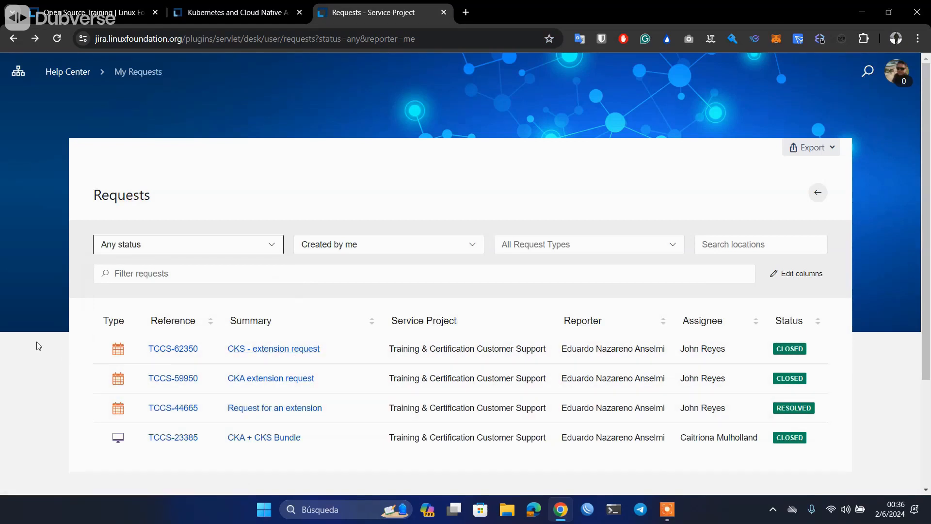
{"action": "mouse_move", "coordinate": [18, 374]}
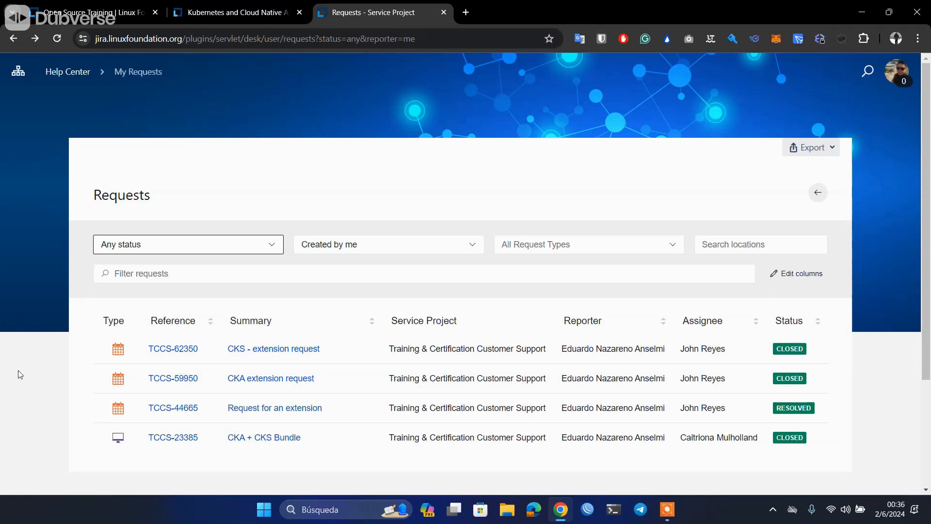
{"action": "mouse_move", "coordinate": [30, 280]}
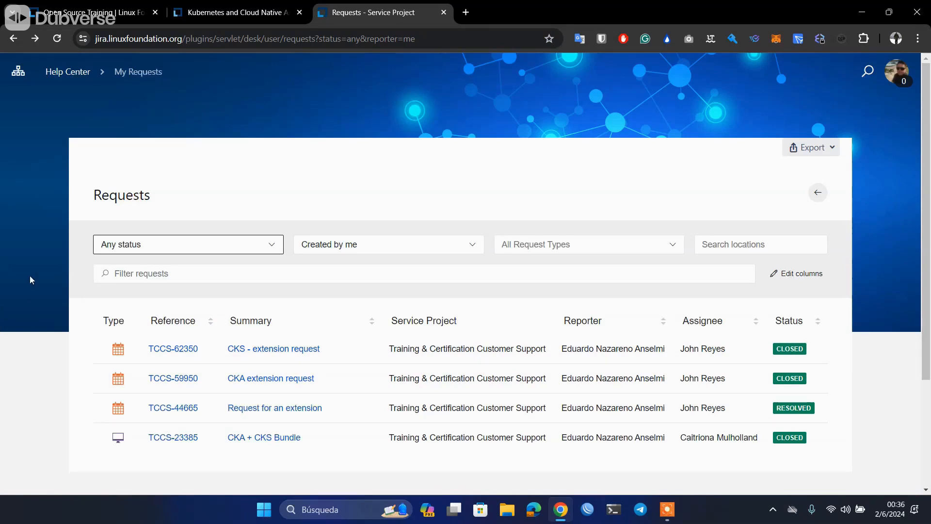
{"action": "mouse_move", "coordinate": [187, 99]}
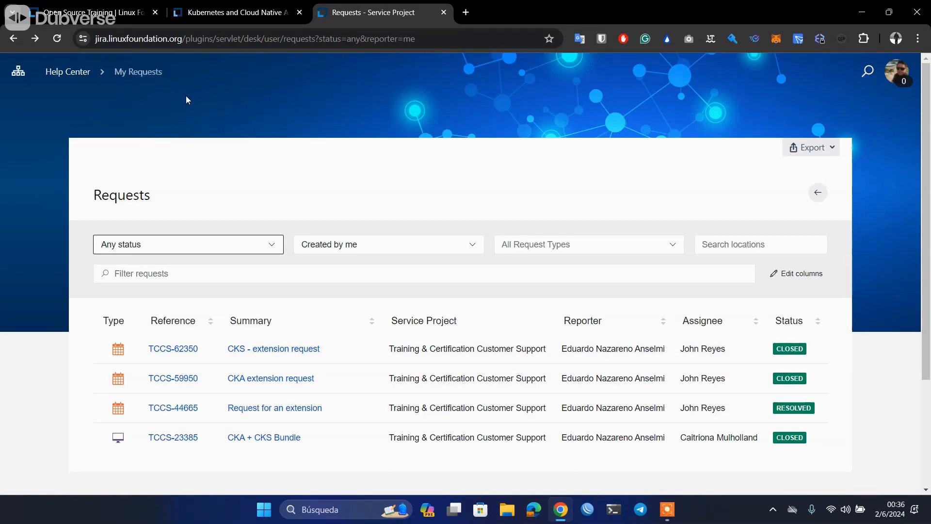
{"action": "mouse_move", "coordinate": [152, 98]}
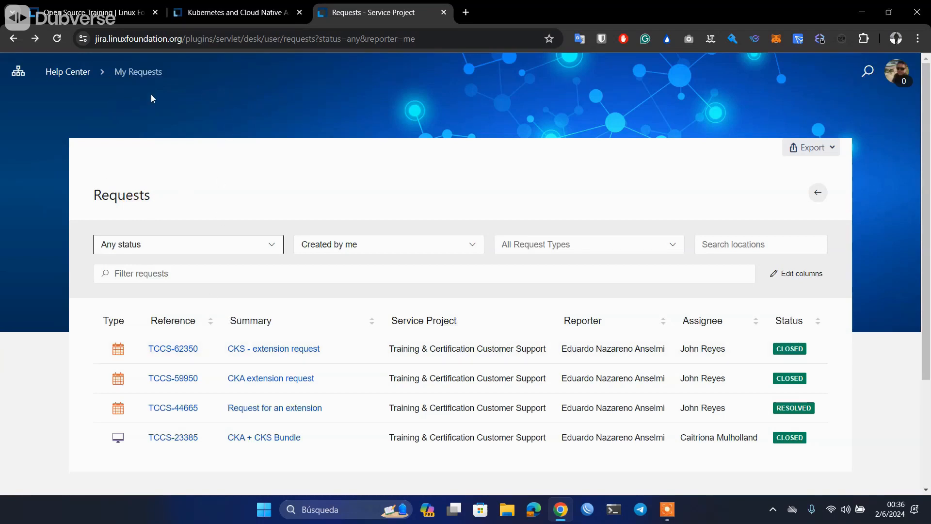
{"action": "mouse_move", "coordinate": [67, 72]}
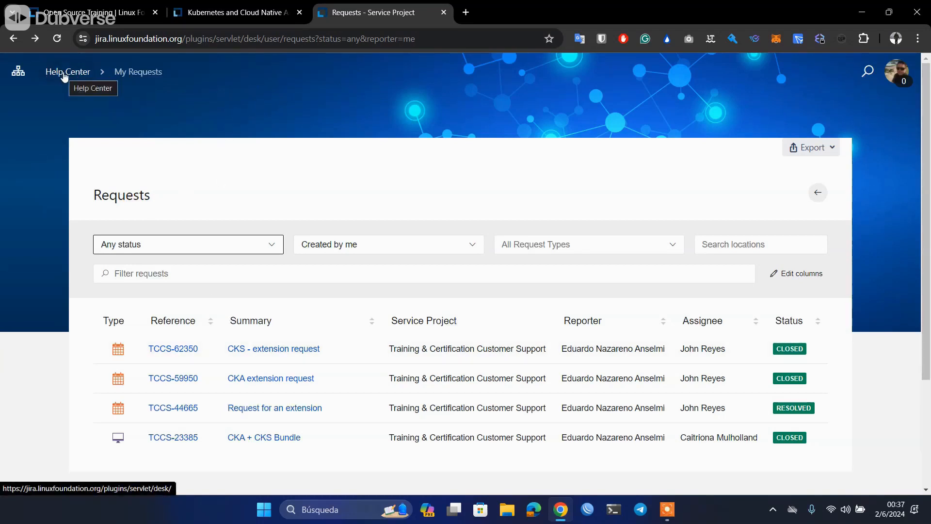
From the portal home, choose Training & Certification Customer Support, then Exam Scheduling Help.
{"action": "left_click", "coordinate": [67, 72]}
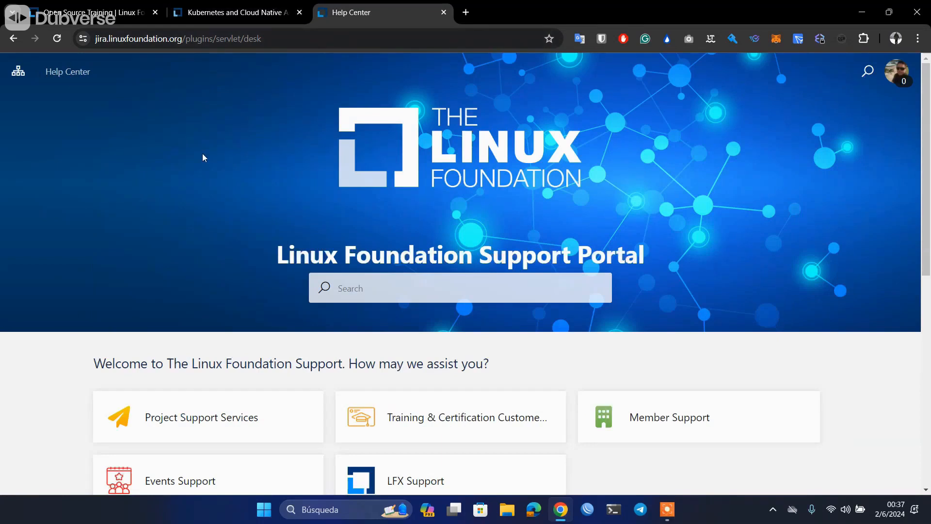
{"action": "scroll", "scroll_direction": "down", "scroll_amount": 3}
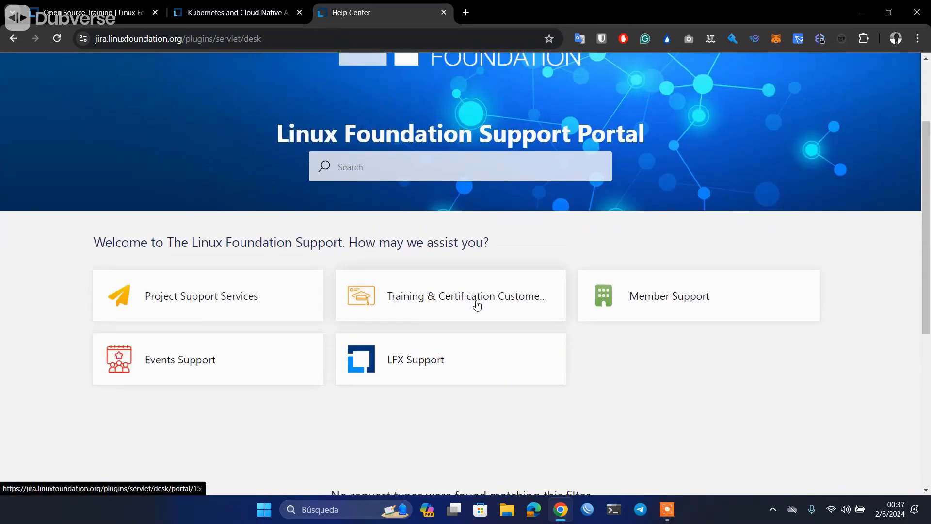
{"action": "left_click", "coordinate": [450, 296]}
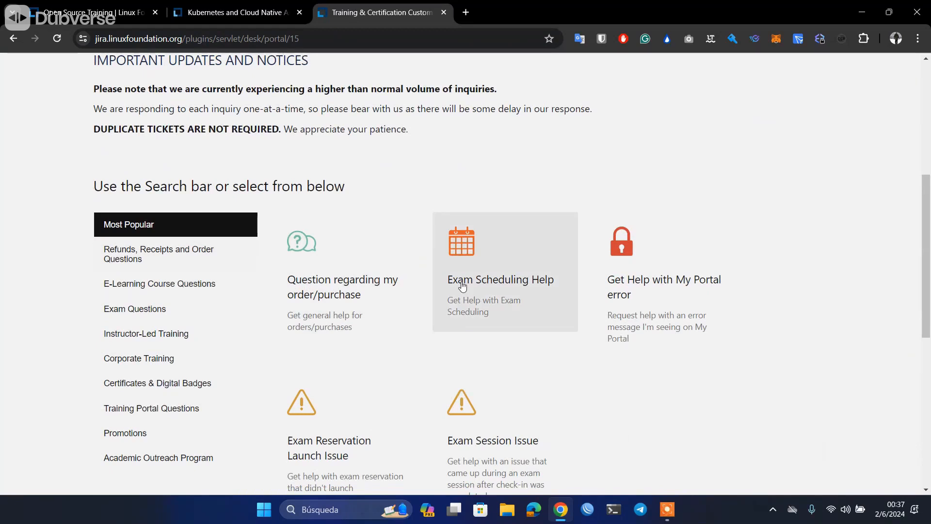
{"action": "scroll", "scroll_direction": "down", "scroll_amount": 3}
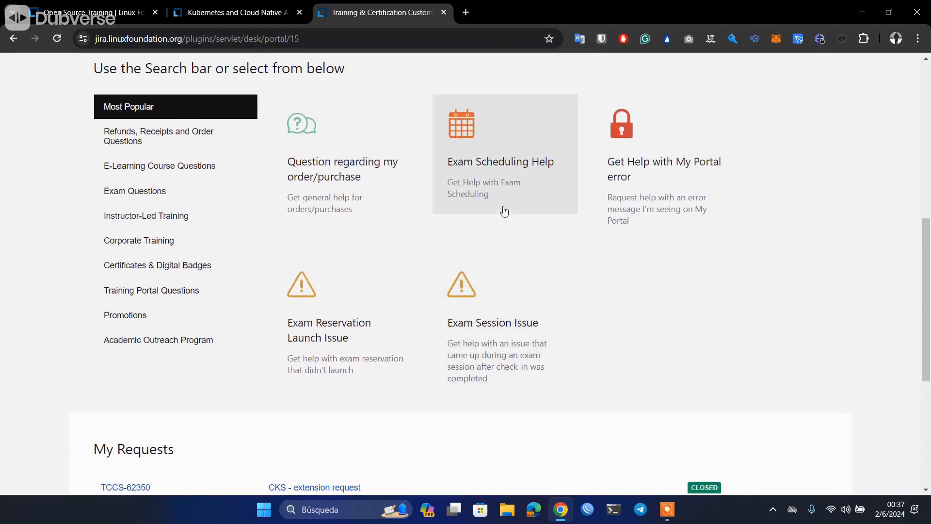
{"action": "left_click", "coordinate": [500, 161]}
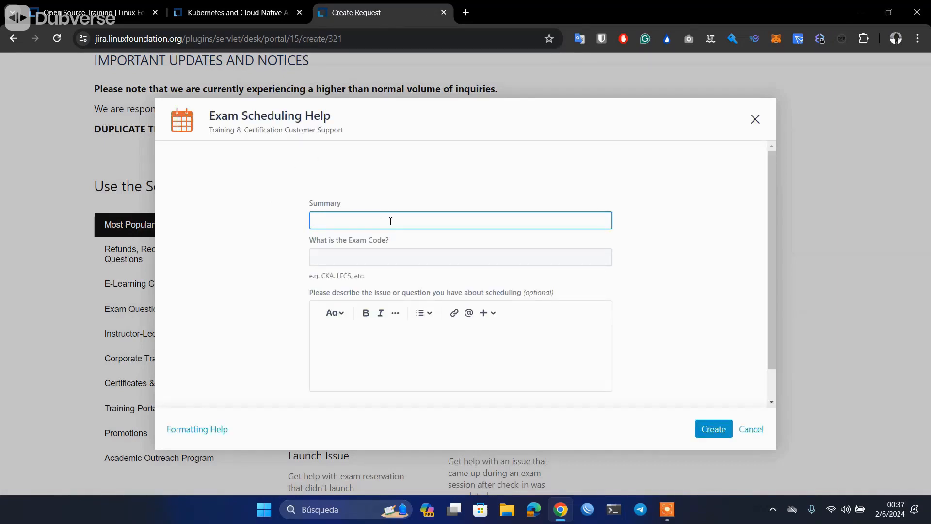
Enter summary 'CKS - extension request' and exam code 'CKS', then check the KCNA page.
{"action": "type", "text": "CKS - extension request"}
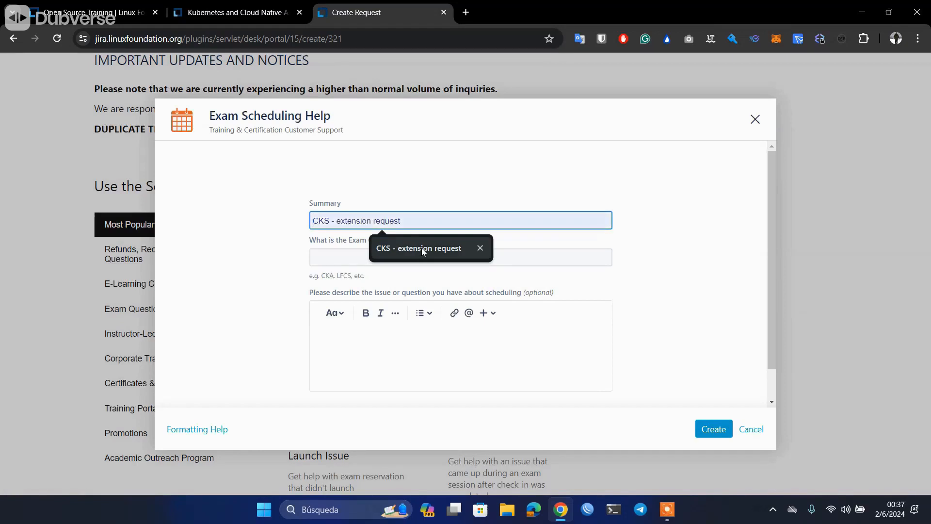
{"action": "left_click", "coordinate": [460, 220]}
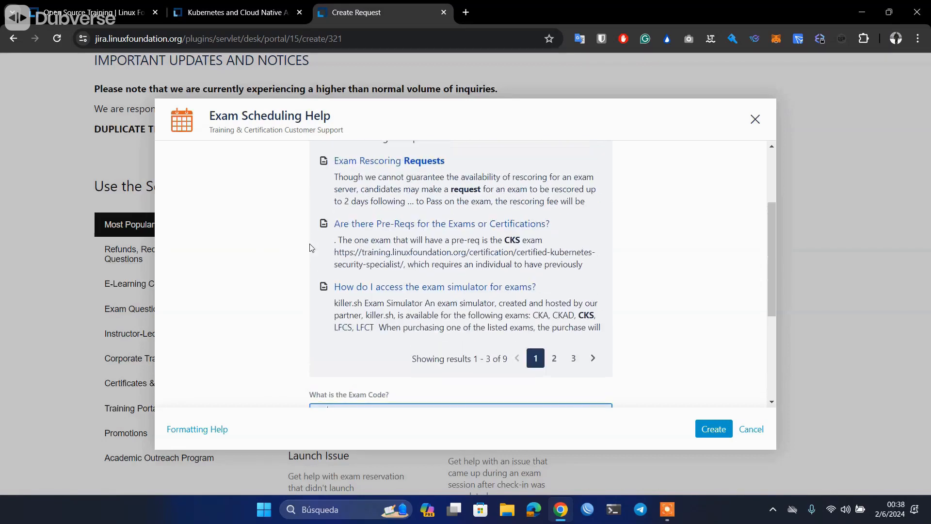
{"action": "type", "text": "CKS"}
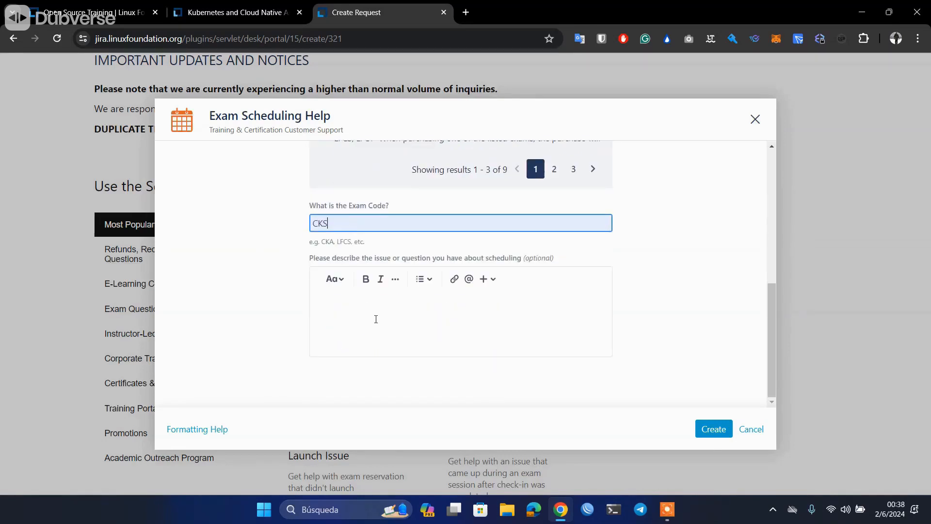
{"action": "left_click", "coordinate": [375, 320]}
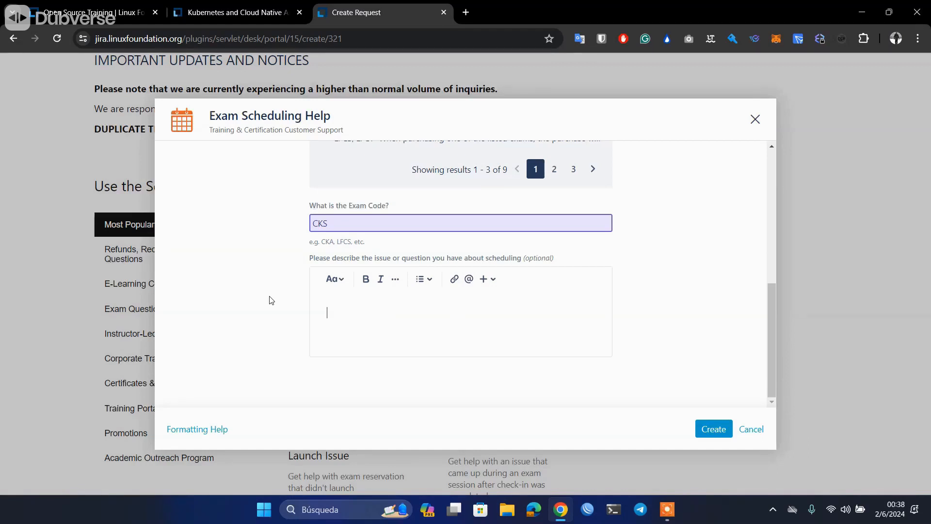
{"action": "mouse_move", "coordinate": [257, 331]}
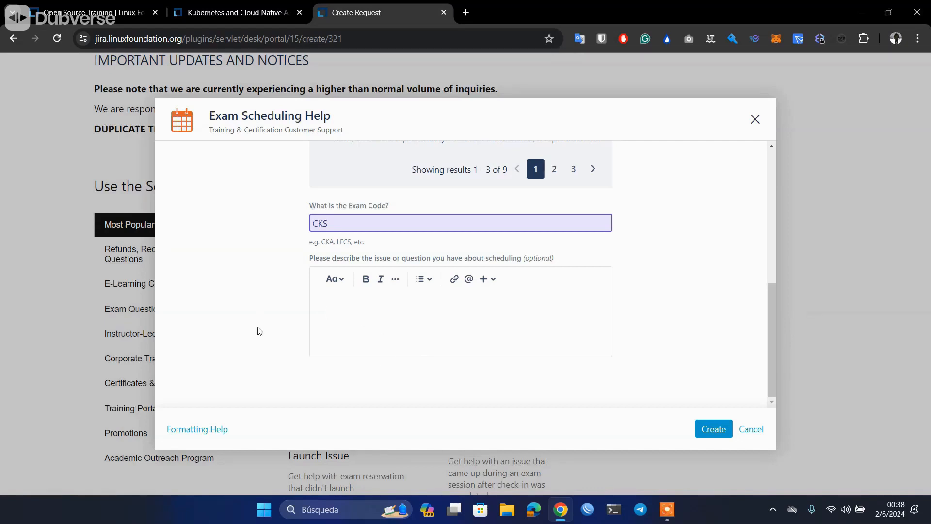
{"action": "mouse_move", "coordinate": [625, 418]}
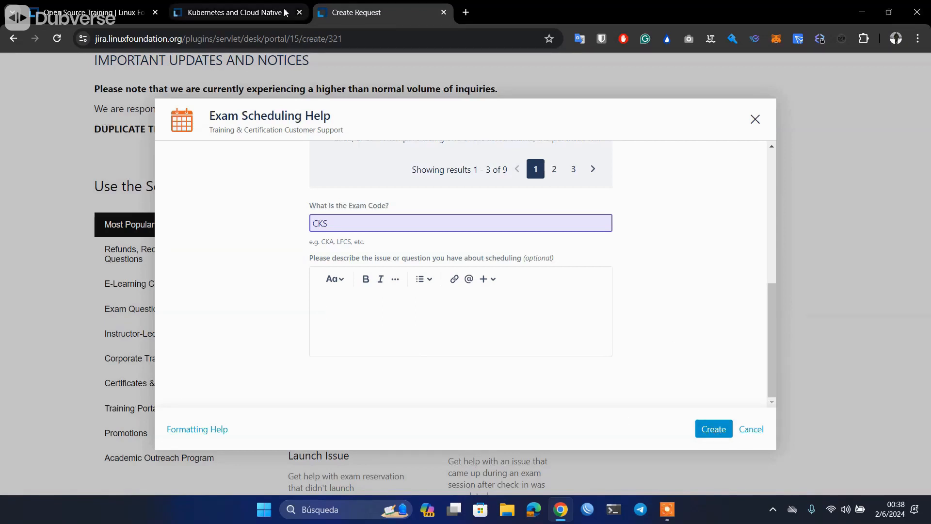
{"action": "left_click", "coordinate": [236, 12]}
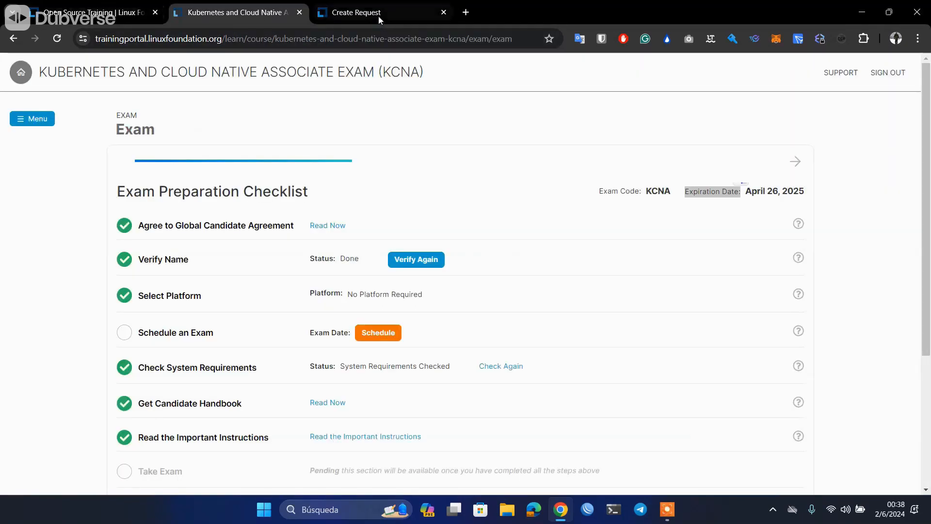
Return to the support portal tab showing My Requests, including the closed CKS extension request.
{"action": "left_click", "coordinate": [380, 11]}
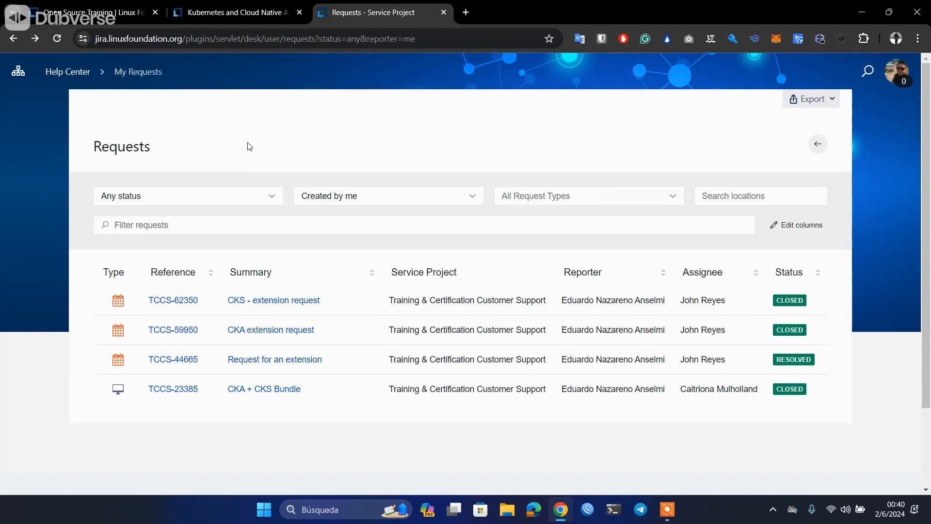
{"action": "left_click", "coordinate": [237, 12]}
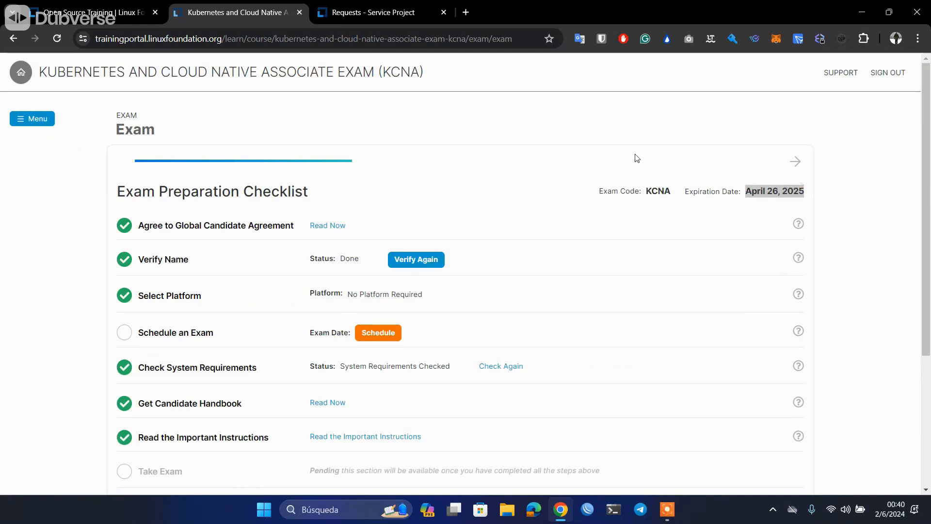
{"action": "mouse_move", "coordinate": [617, 129]}
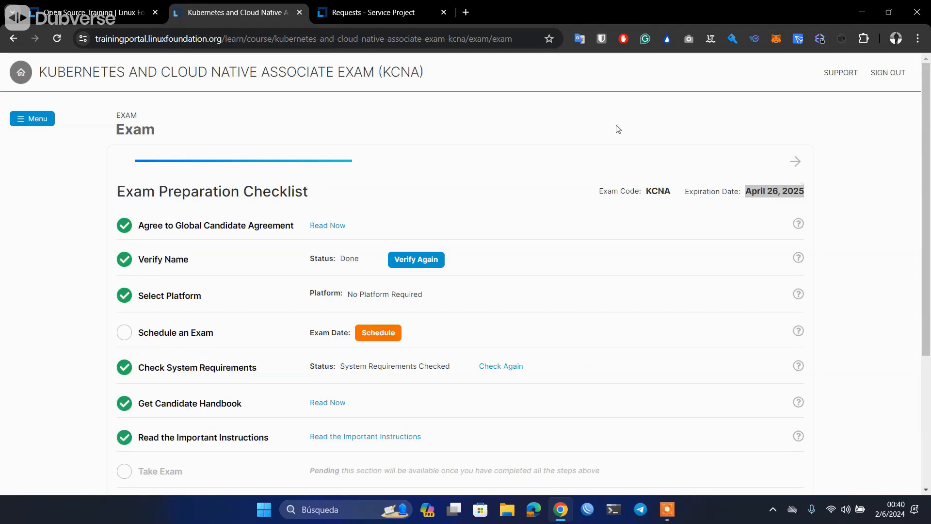
{"action": "left_click", "coordinate": [383, 12]}
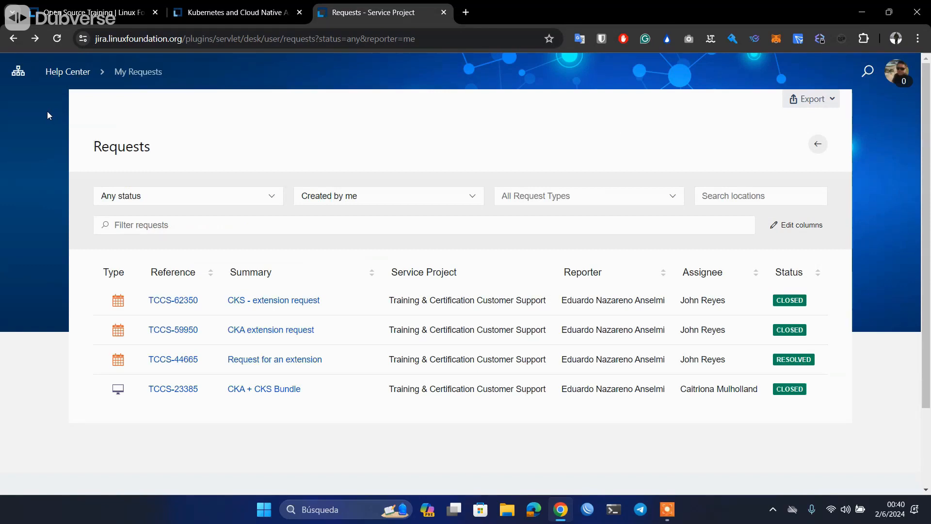
{"action": "mouse_move", "coordinate": [284, 74]}
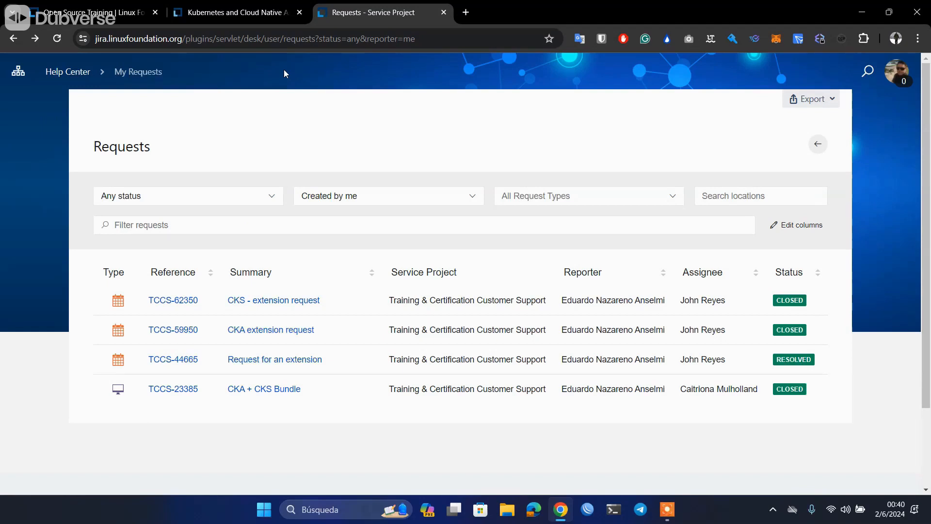
{"action": "mouse_move", "coordinate": [259, 149]}
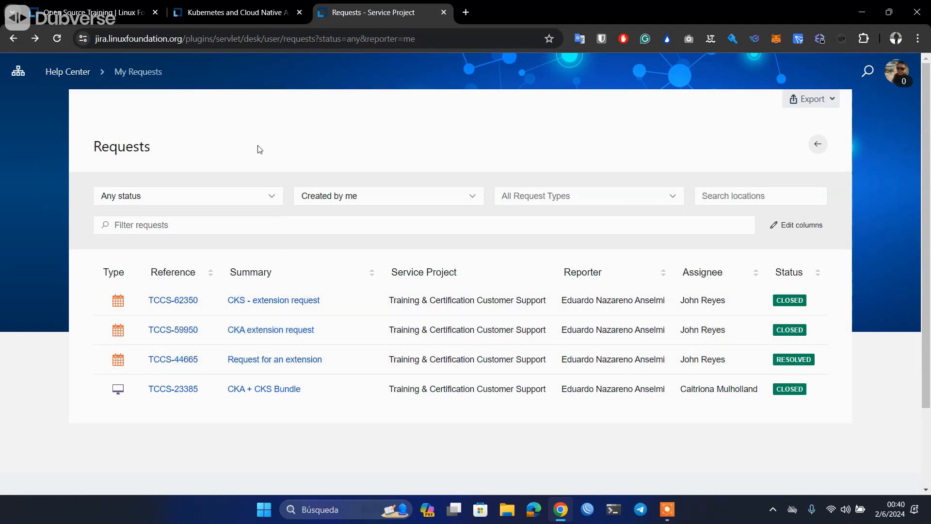
{"action": "mouse_move", "coordinate": [242, 110]}
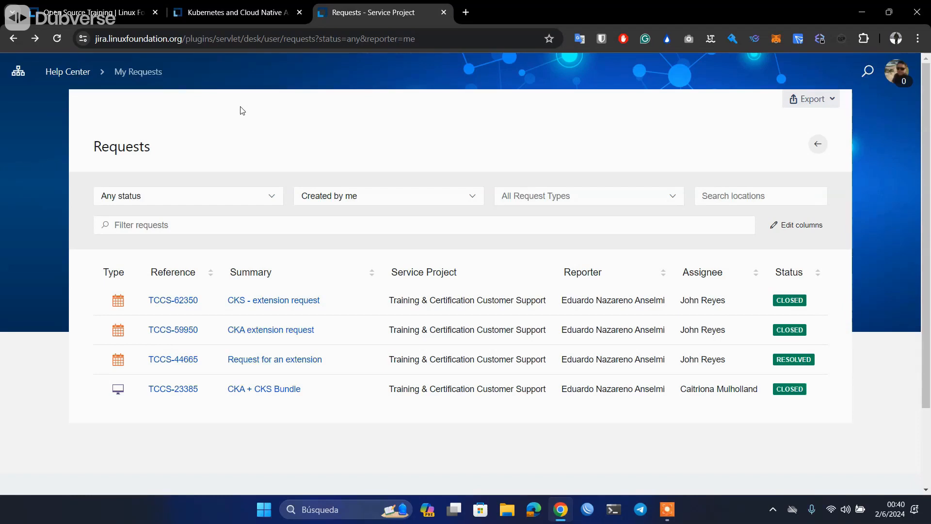
{"action": "mouse_move", "coordinate": [242, 139]}
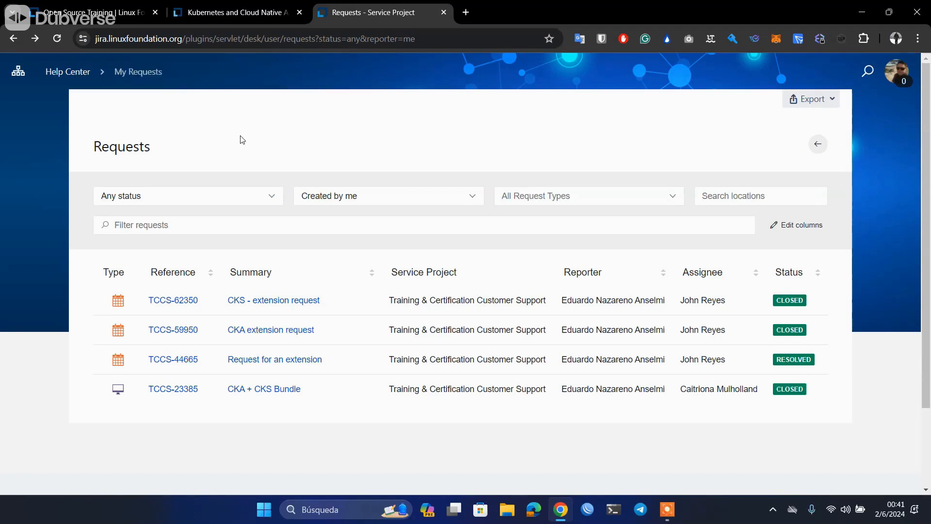
{"action": "mouse_move", "coordinate": [240, 73]}
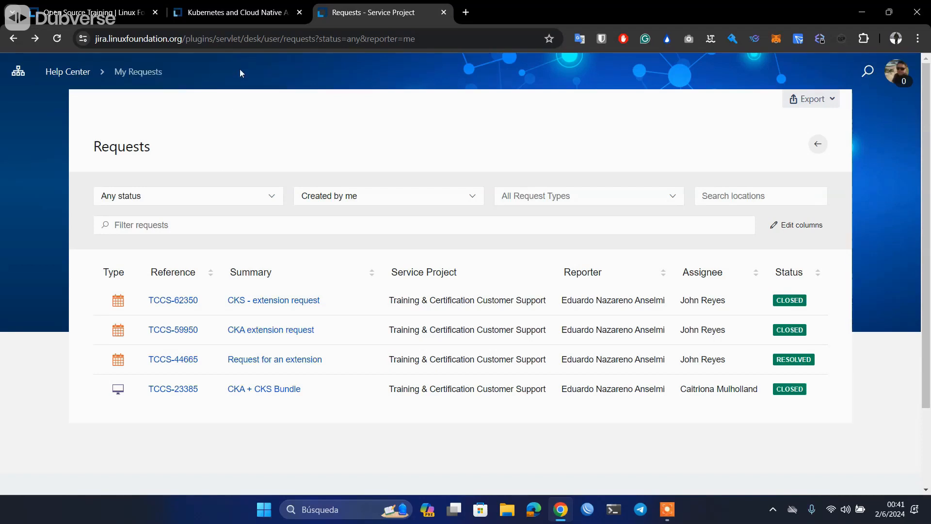